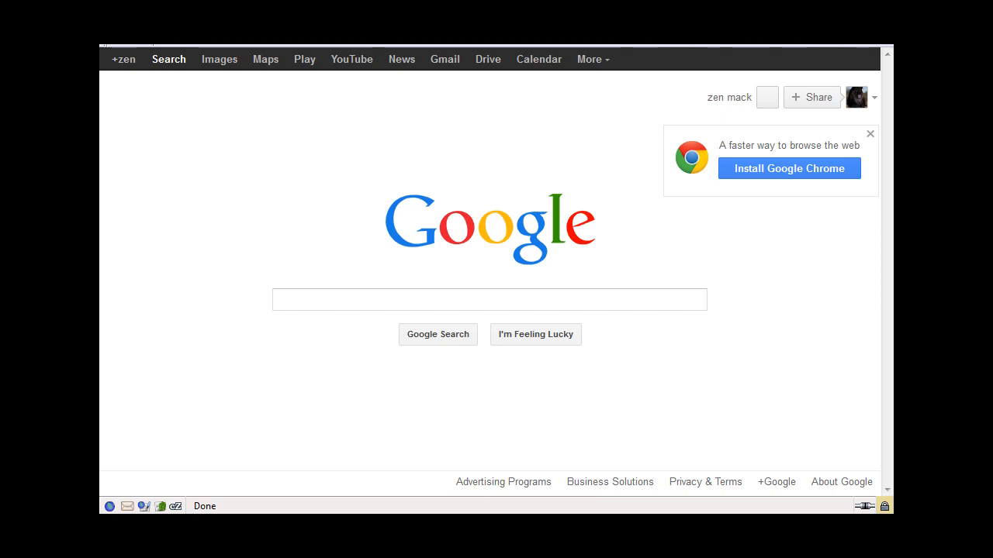
- Go from the Google homepage to the store's My Products listing of e-books
{"action": "left_click", "coordinate": [490, 300]}
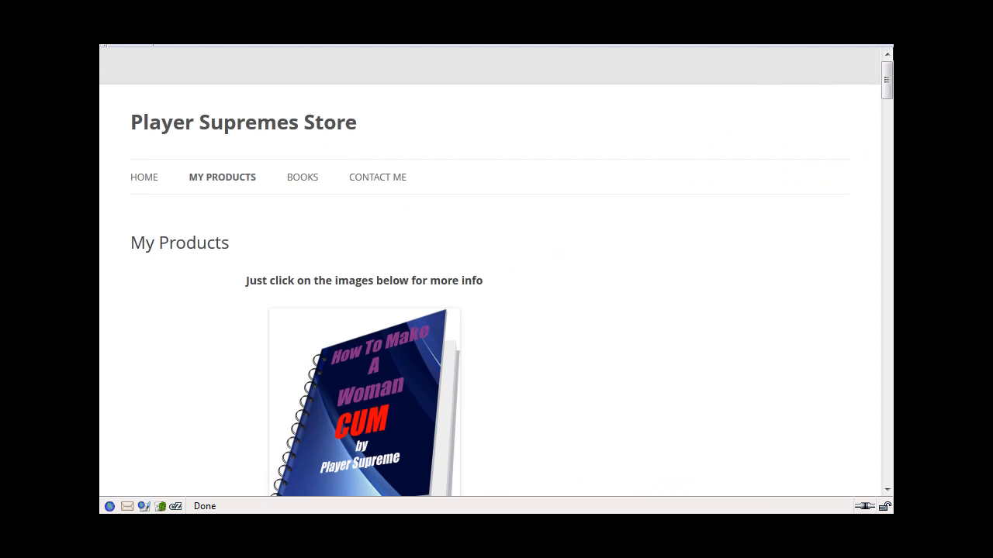
{"action": "scroll", "scroll_direction": "down", "scroll_amount": 3}
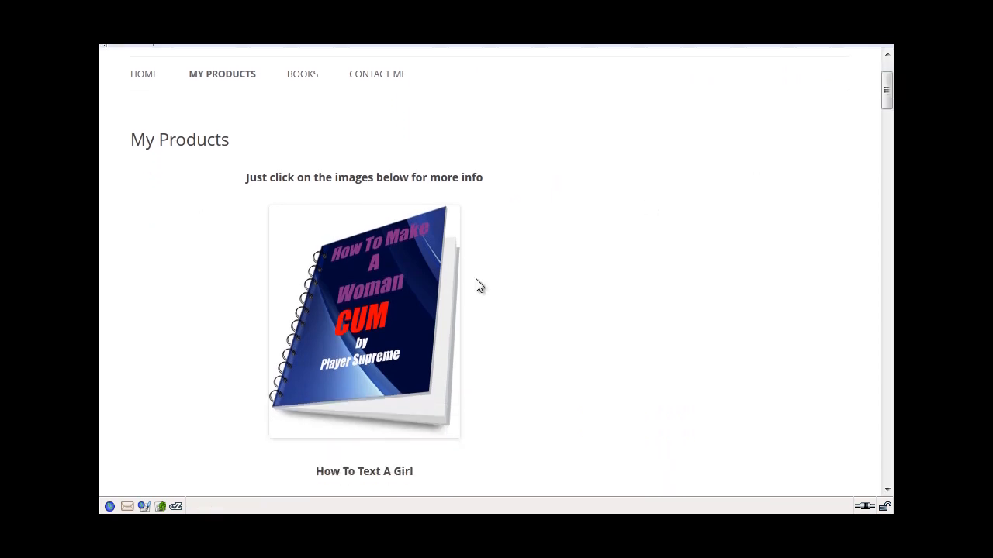
{"action": "mouse_move", "coordinate": [369, 301]}
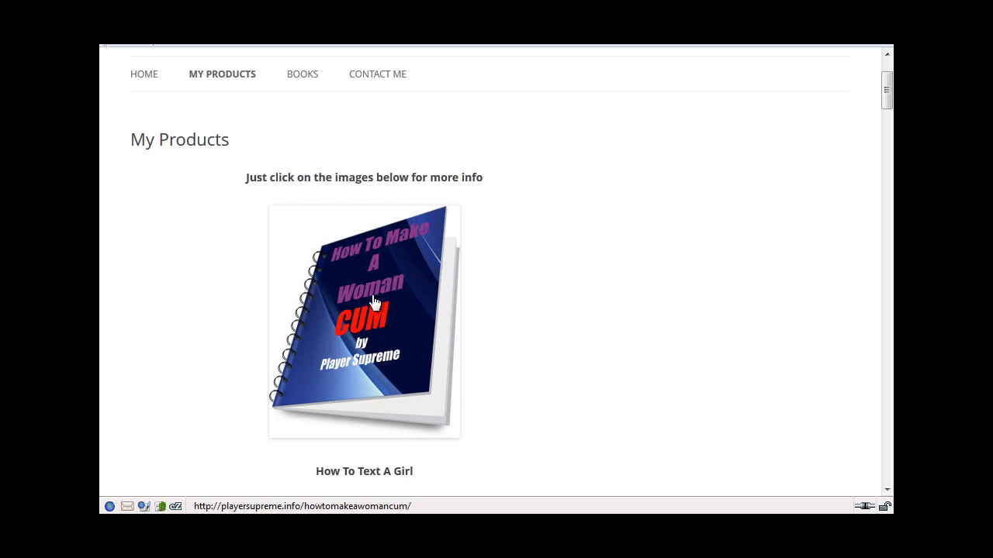
{"action": "mouse_move", "coordinate": [363, 288]}
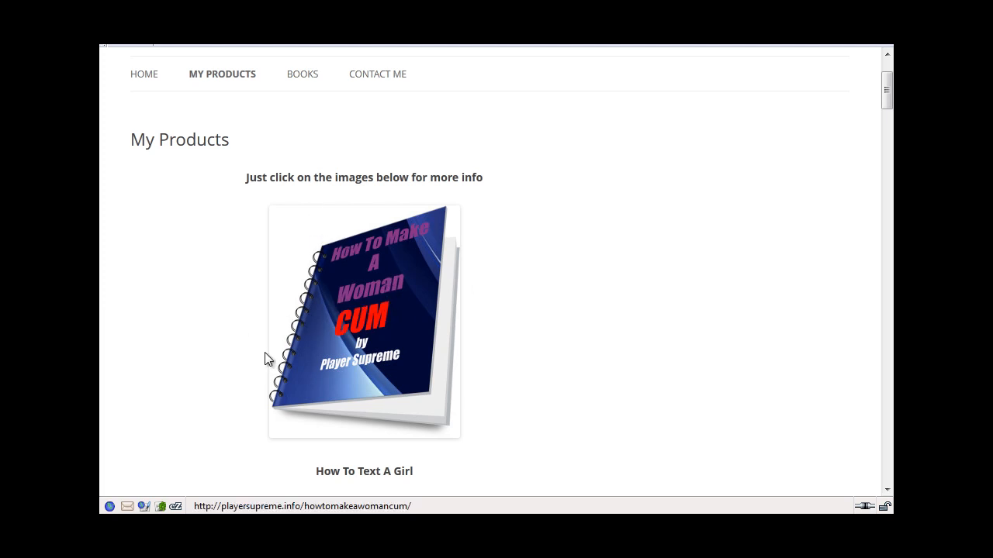
{"action": "mouse_move", "coordinate": [497, 338]}
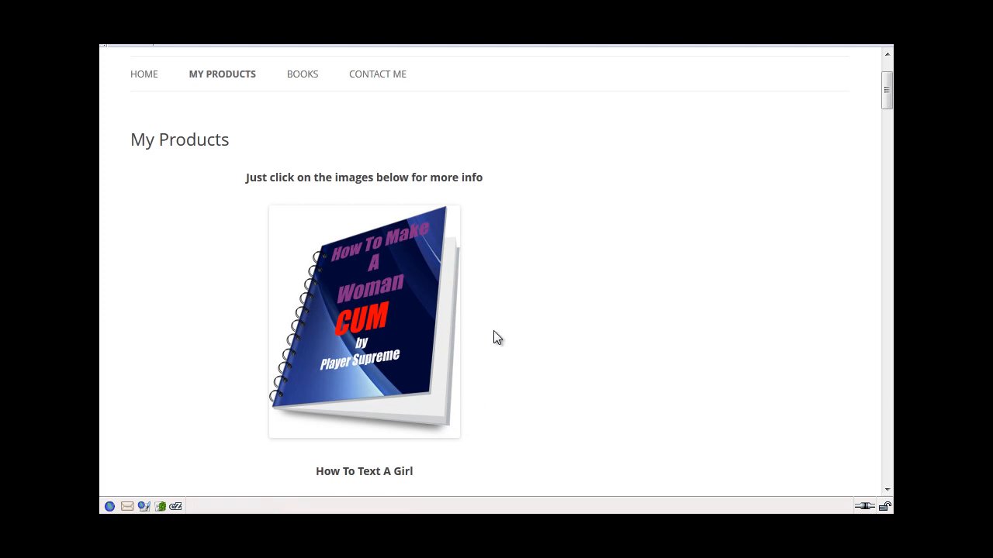
{"action": "mouse_move", "coordinate": [461, 363]}
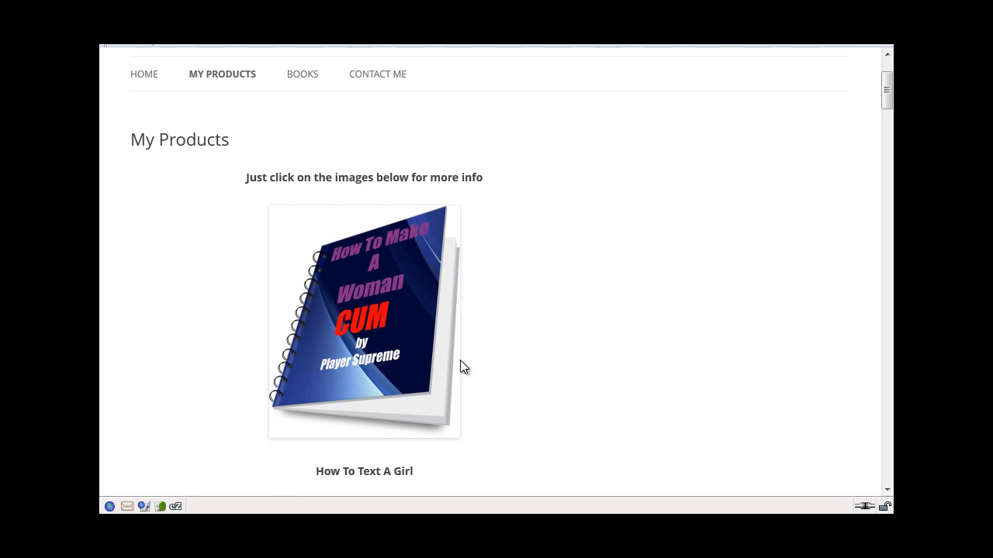
{"action": "mouse_move", "coordinate": [476, 325]}
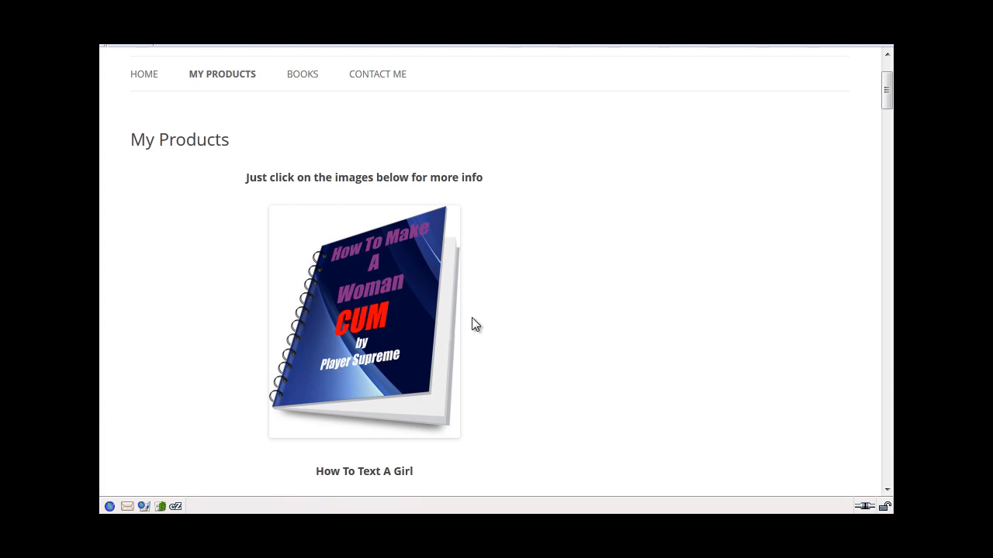
{"action": "mouse_move", "coordinate": [508, 261]}
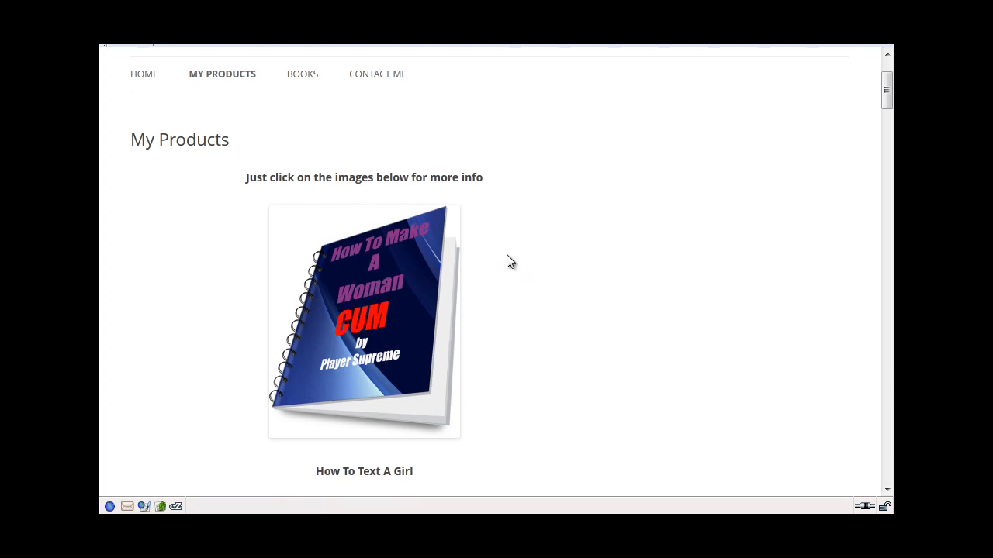
- View the first e-book's sales page down to its preview video and PayPal checkout button
{"action": "left_click", "coordinate": [363, 302]}
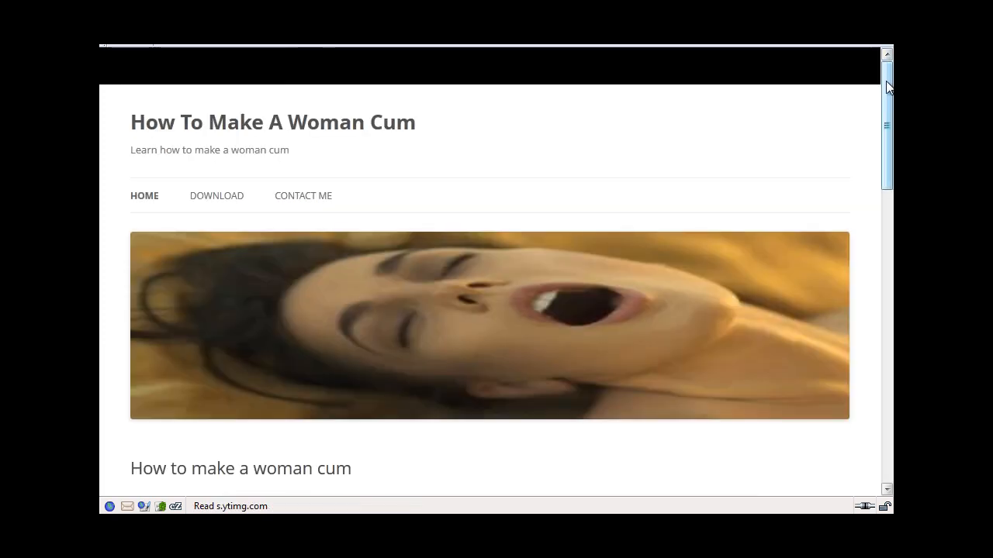
{"action": "scroll", "scroll_direction": "down", "scroll_amount": 3}
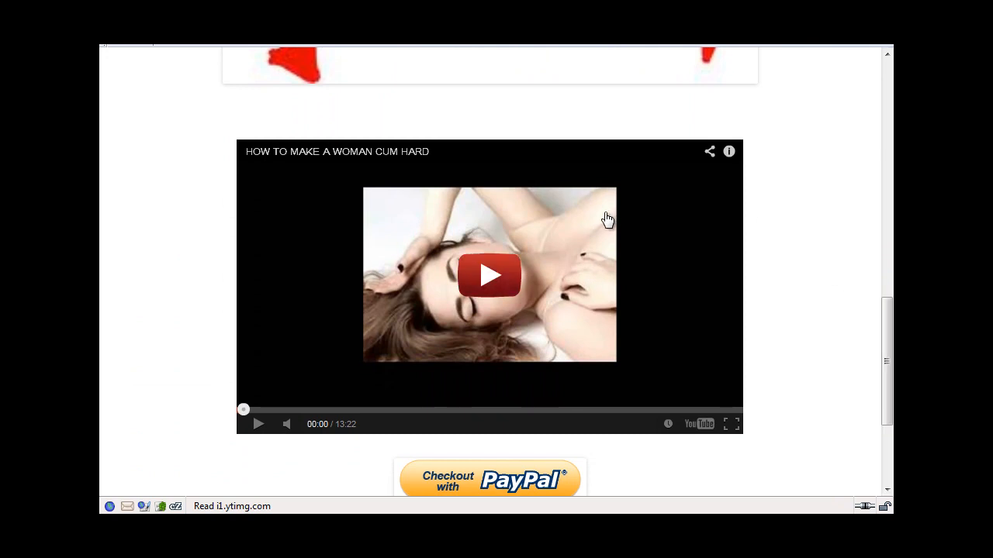
{"action": "mouse_move", "coordinate": [633, 312]}
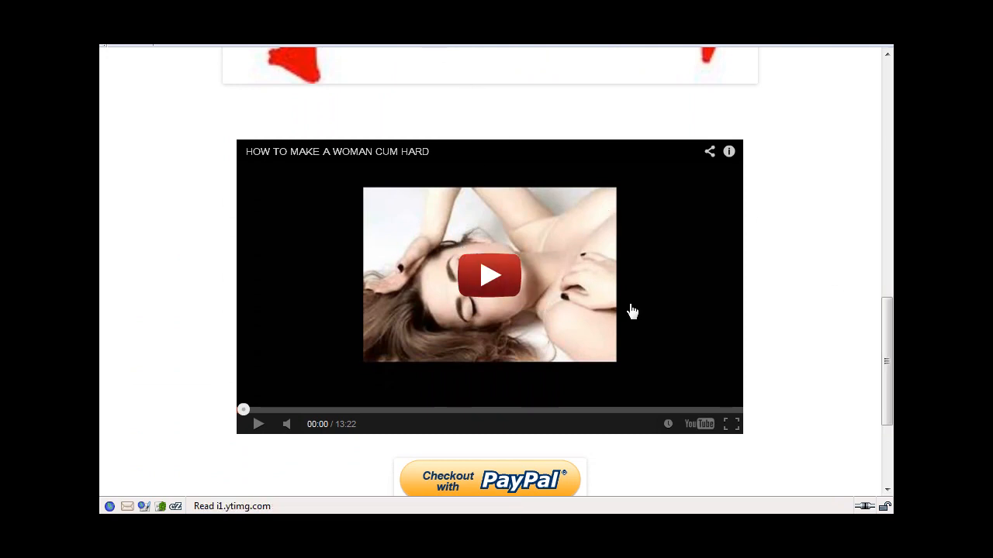
{"action": "mouse_move", "coordinate": [751, 304]}
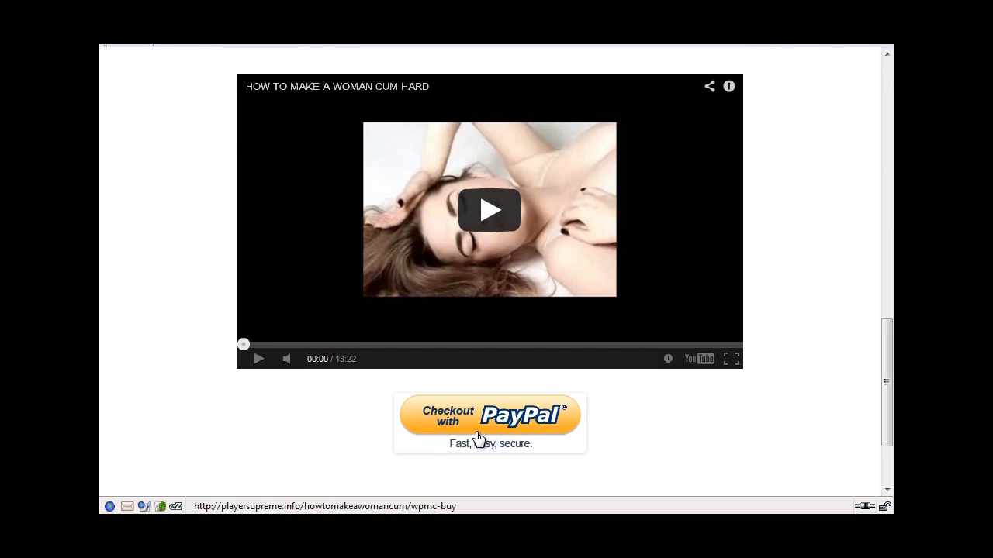
{"action": "mouse_move", "coordinate": [847, 347]}
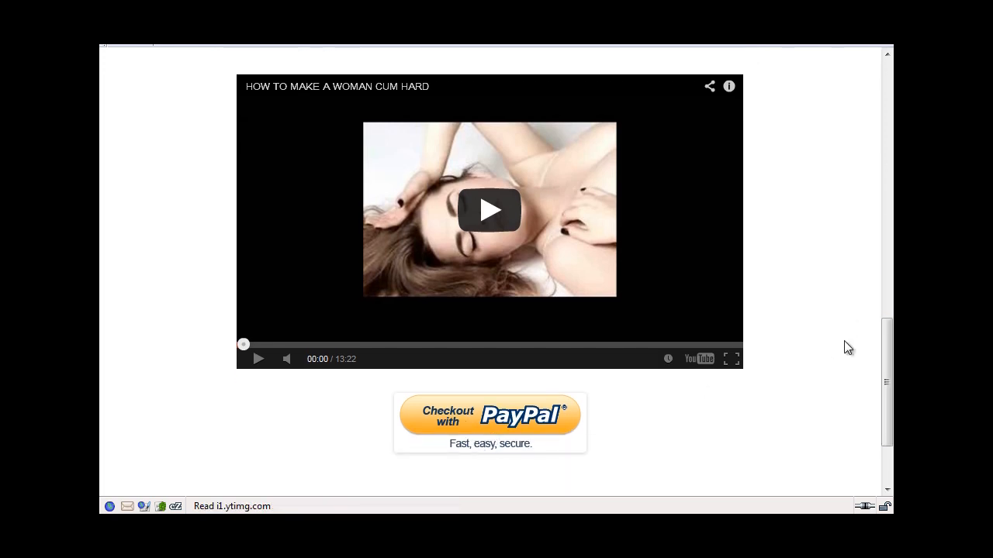
{"action": "scroll", "scroll_direction": "down", "scroll_amount": 3}
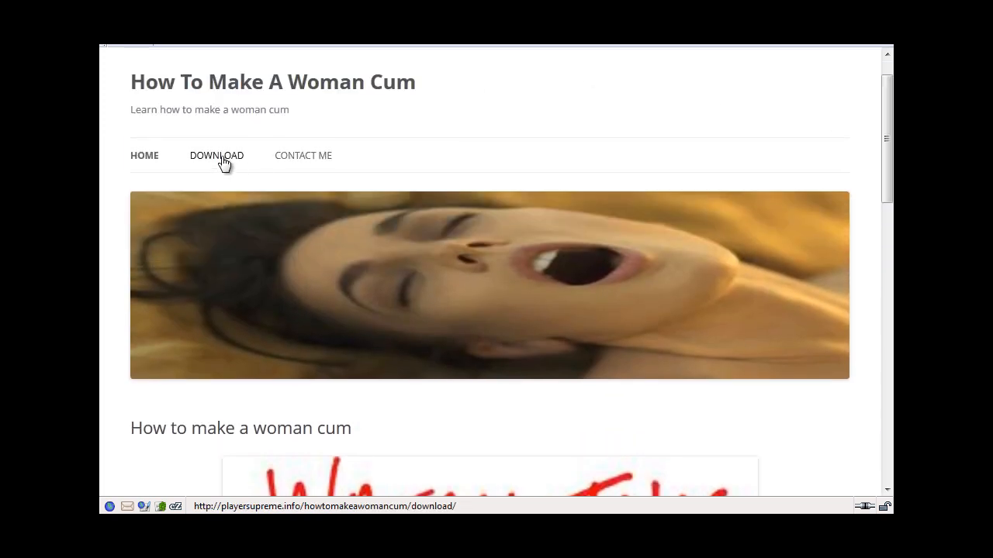
- Go to the site's Download page and review its members-only notice and login form
{"action": "left_click", "coordinate": [217, 155]}
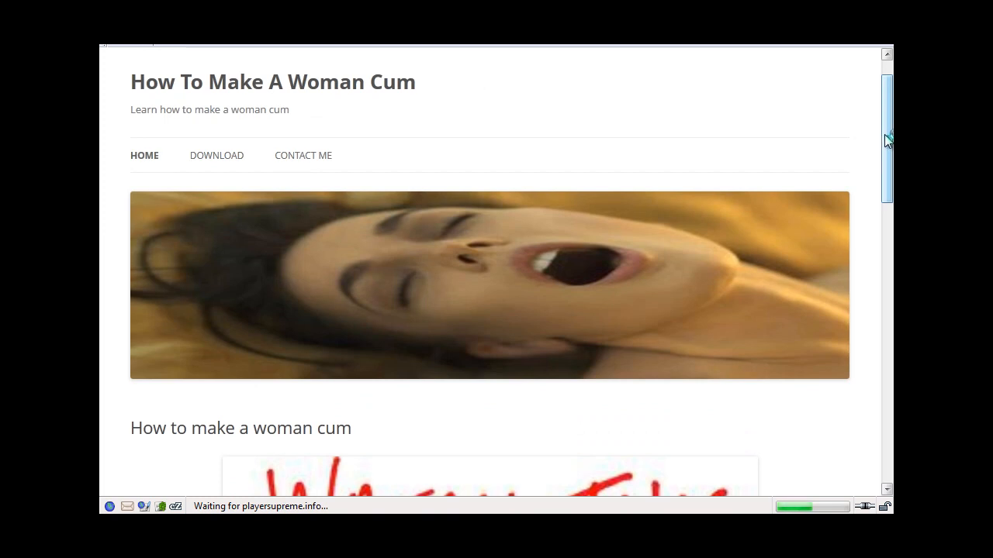
{"action": "left_click", "coordinate": [217, 155]}
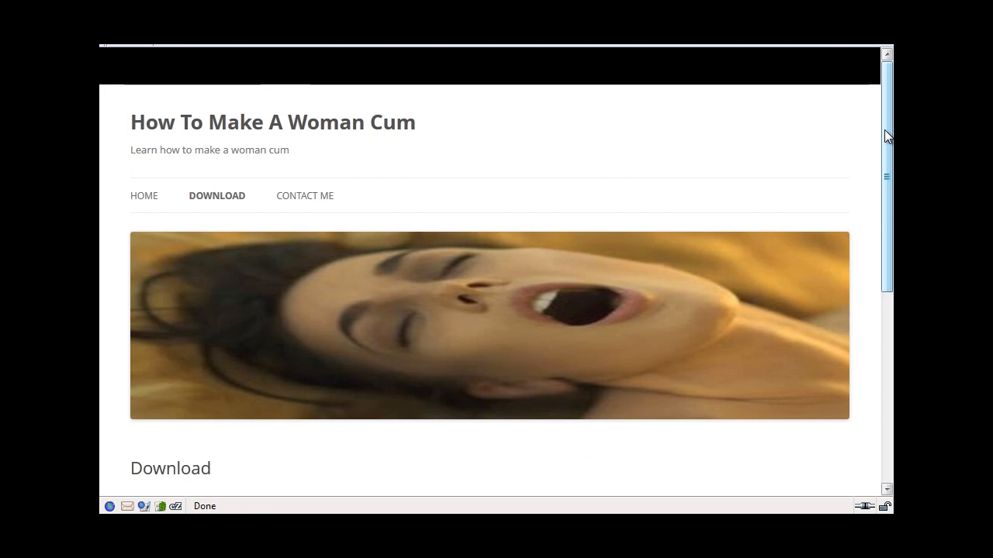
{"action": "scroll", "scroll_direction": "down", "scroll_amount": 3}
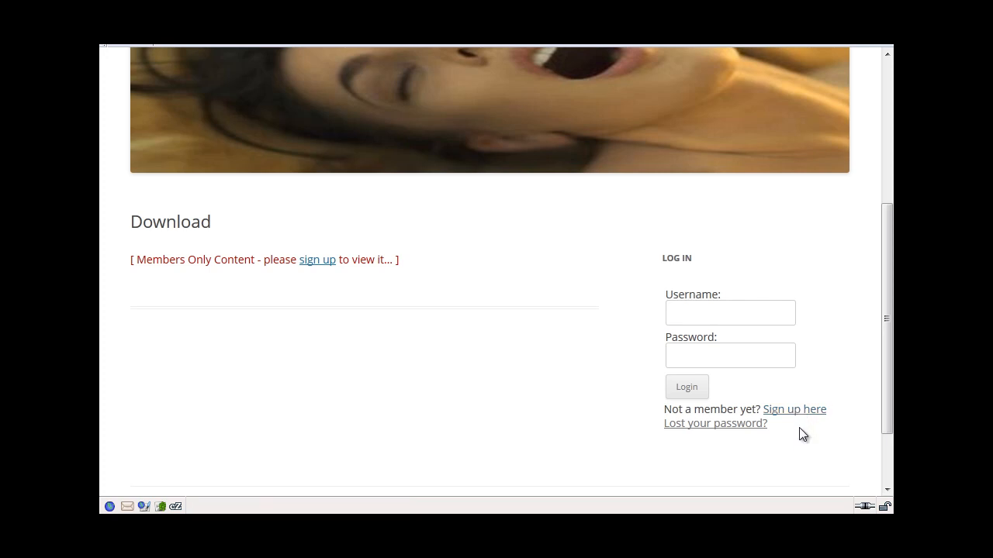
{"action": "mouse_move", "coordinate": [776, 468]}
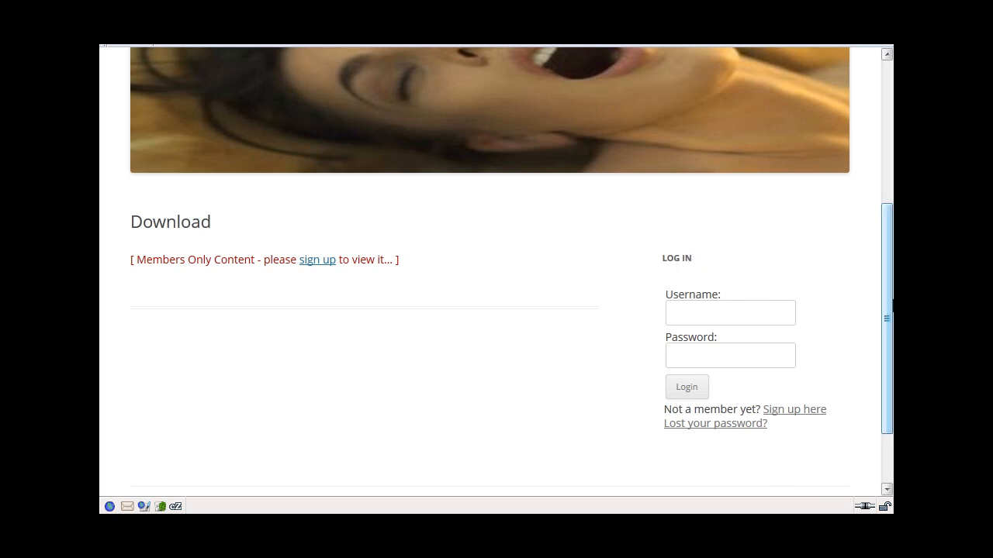
{"action": "scroll", "scroll_direction": "up", "scroll_amount": 3}
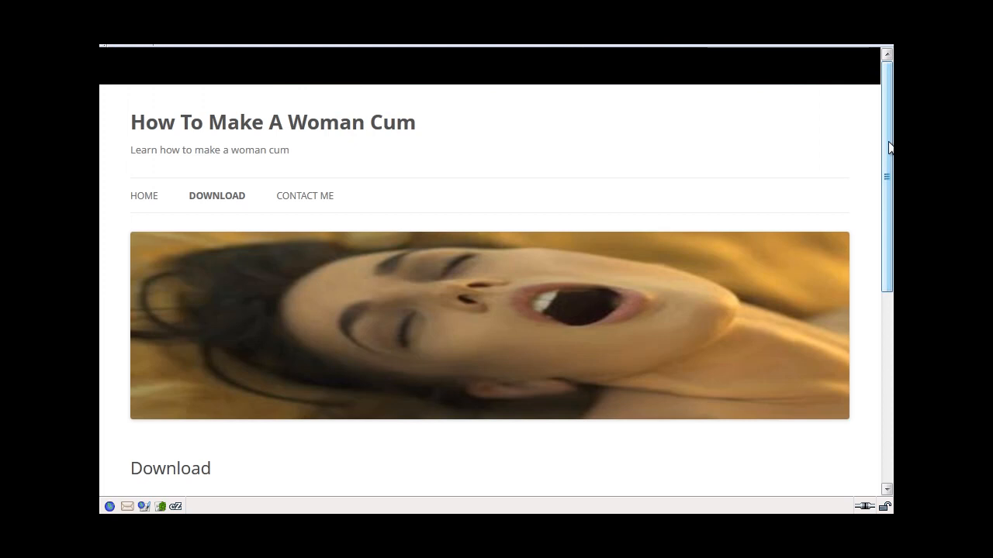
{"action": "mouse_move", "coordinate": [846, 150]}
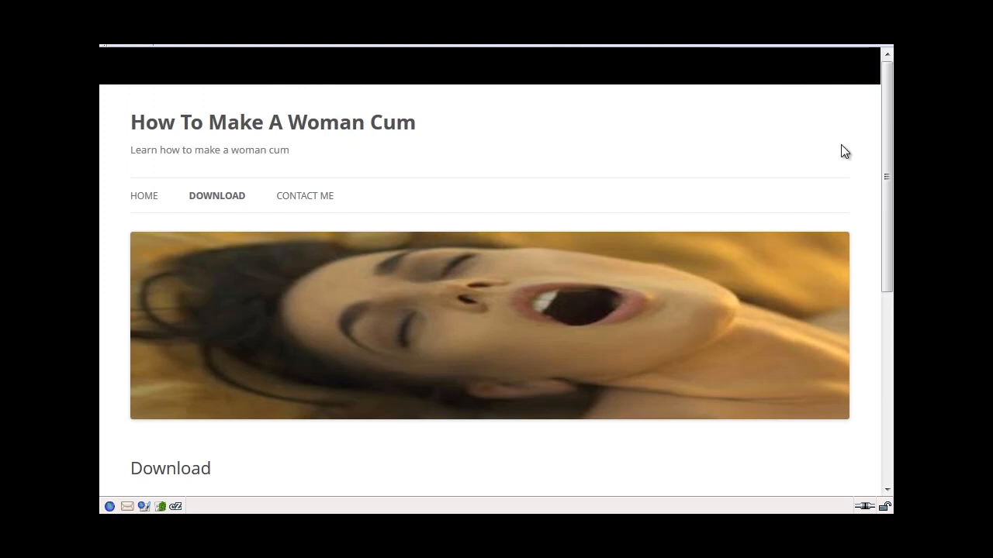